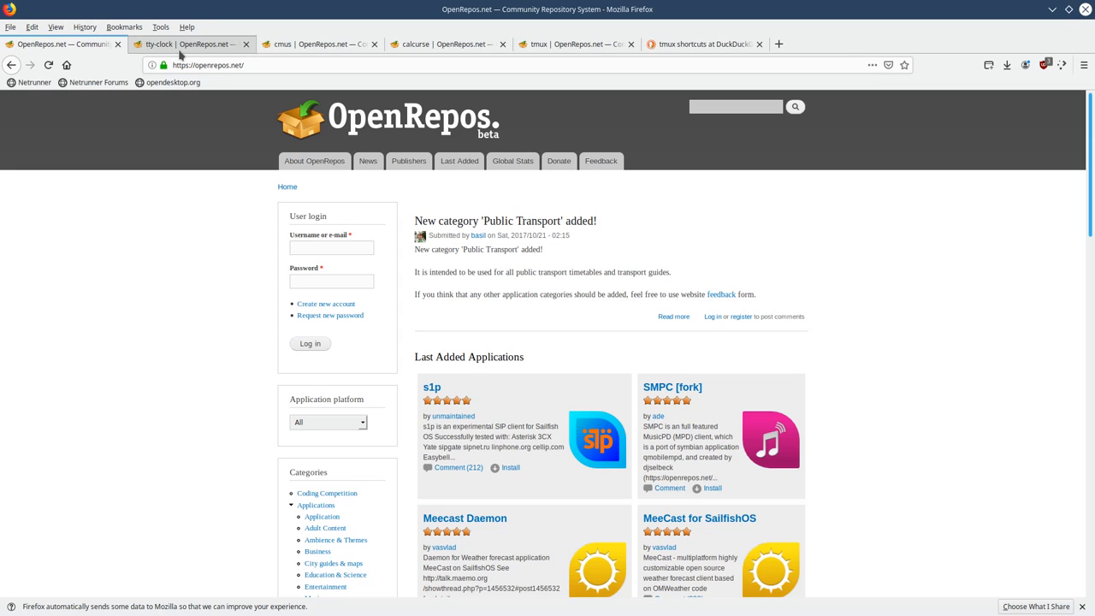
{"action": "mouse_move", "coordinate": [449, 112]}
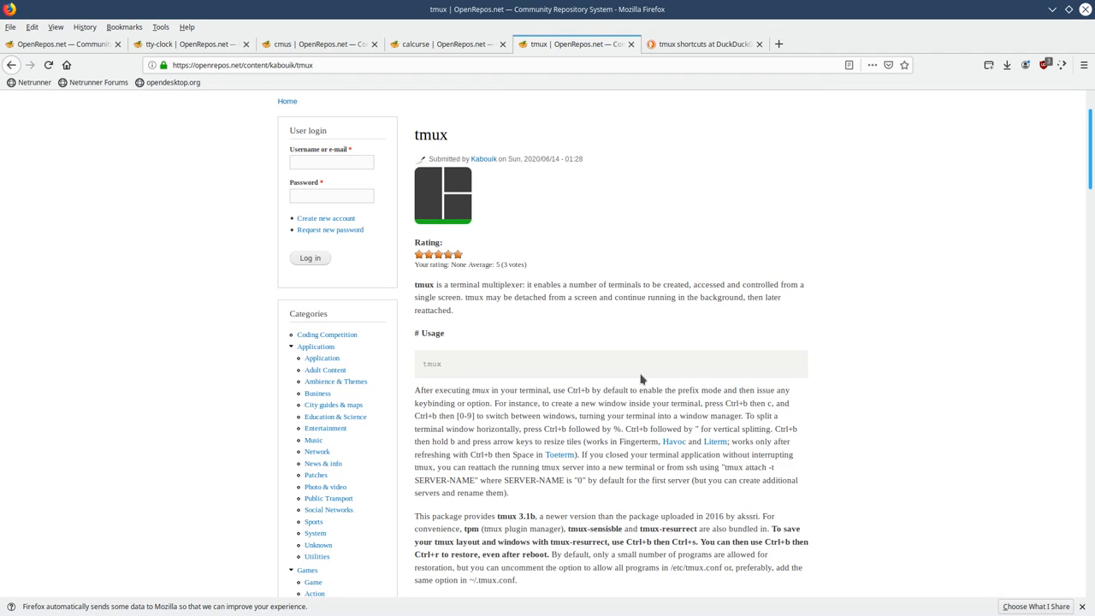
- Read through the tmux package description and usage notes on its OpenRepos page
{"action": "scroll", "scroll_direction": "down", "scroll_amount": 3}
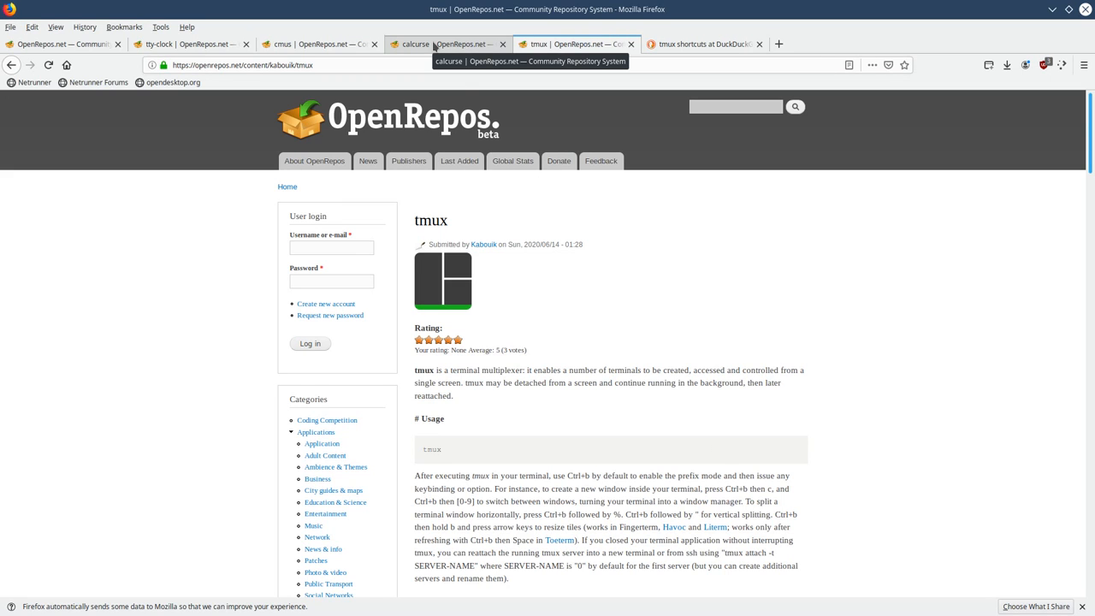
- Switch to the calcurse package page and review its feature list and RPM versions
{"action": "left_click", "coordinate": [445, 44]}
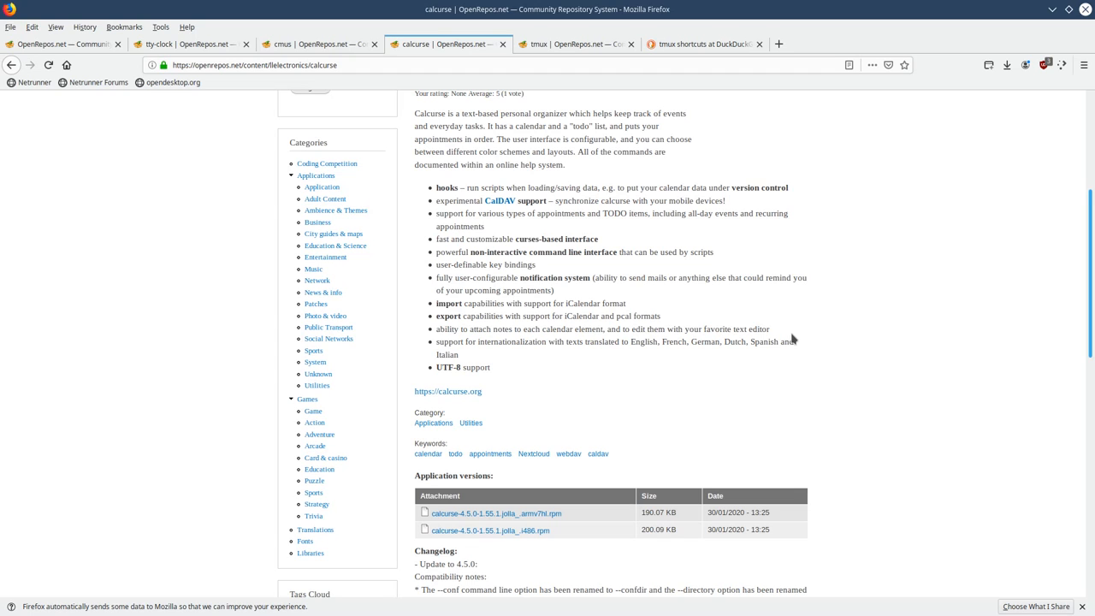
{"action": "scroll", "scroll_direction": "up", "scroll_amount": 3}
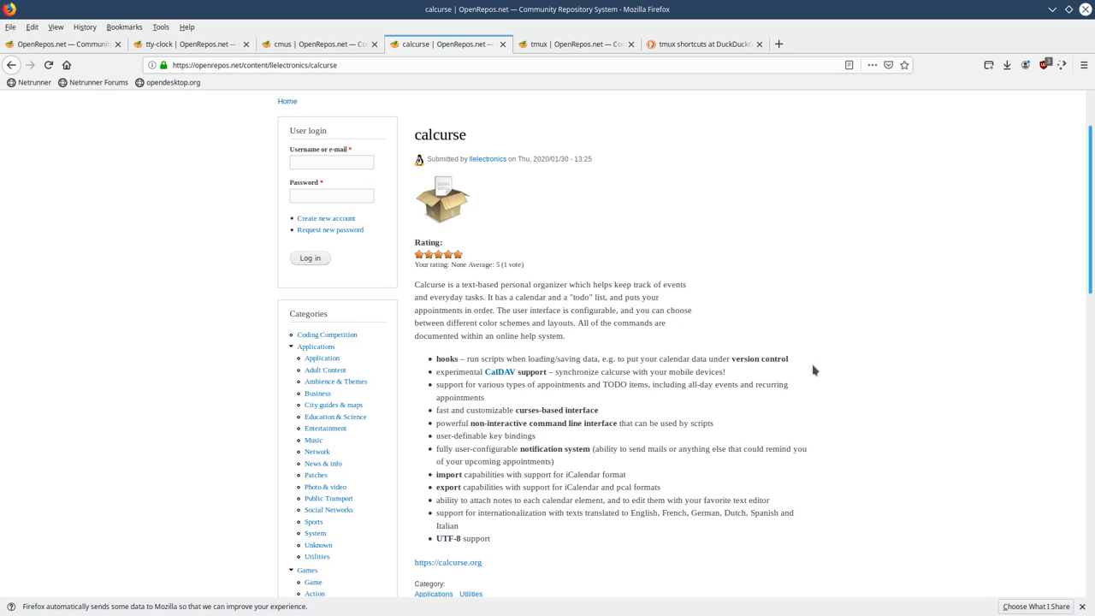
{"action": "mouse_move", "coordinate": [657, 416]}
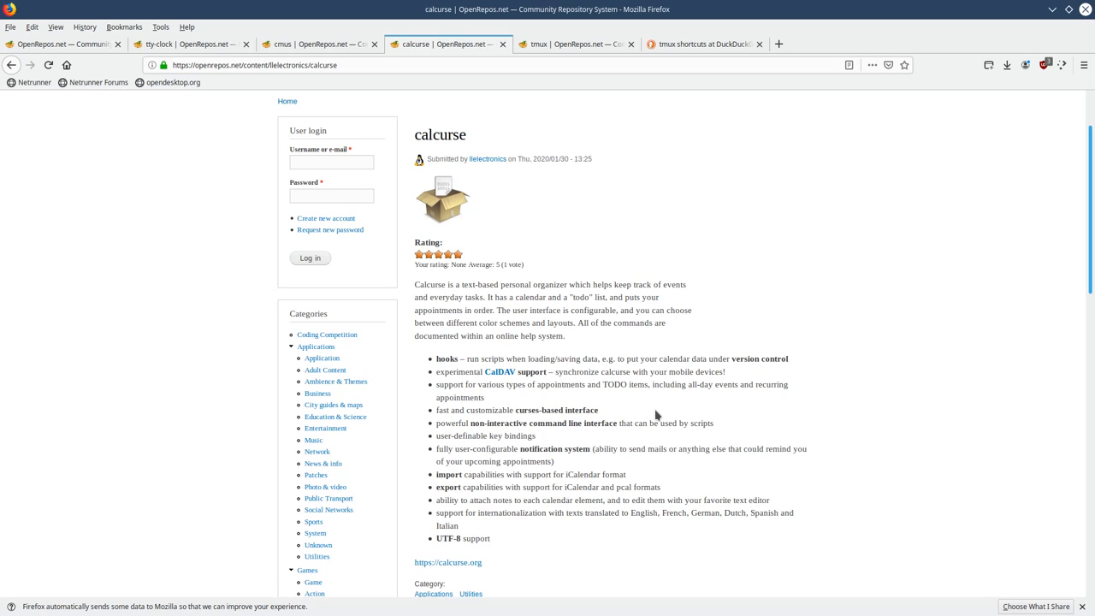
{"action": "mouse_move", "coordinate": [651, 414]}
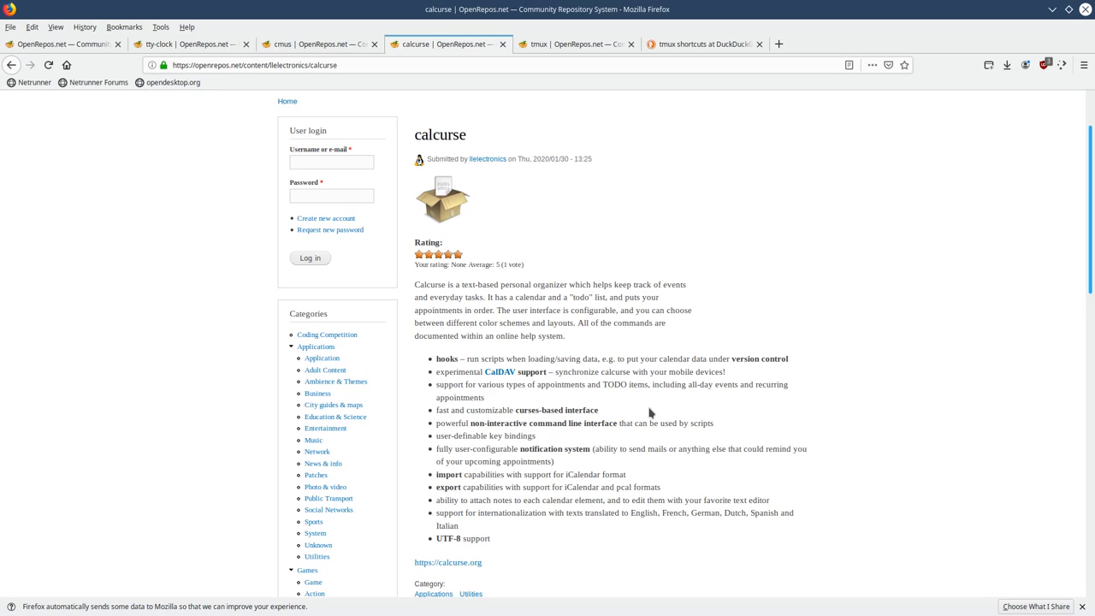
{"action": "mouse_move", "coordinate": [574, 387]}
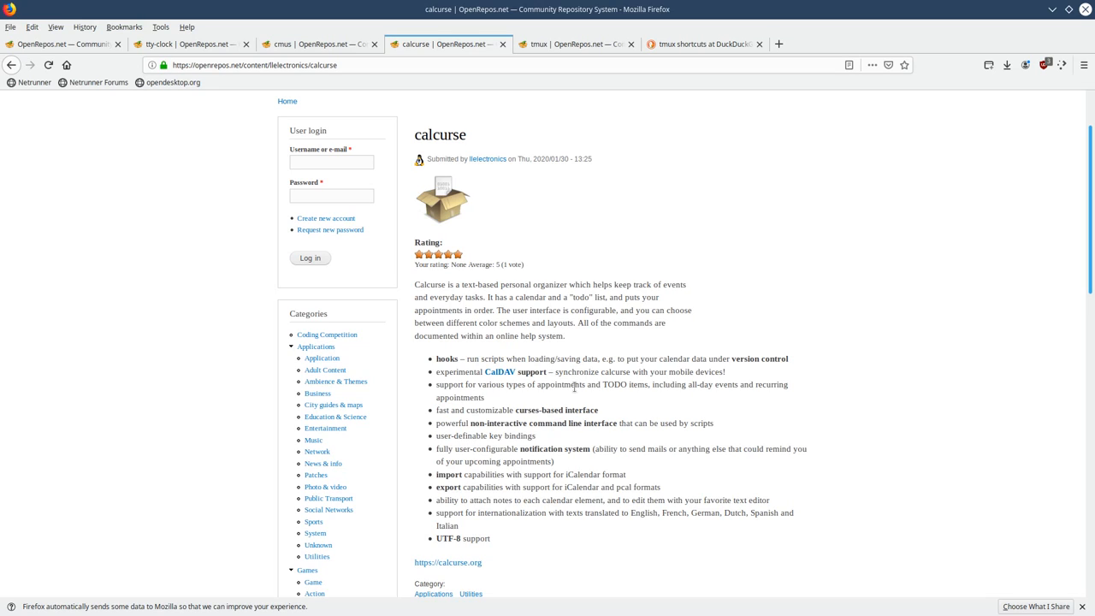
{"action": "mouse_move", "coordinate": [653, 439]}
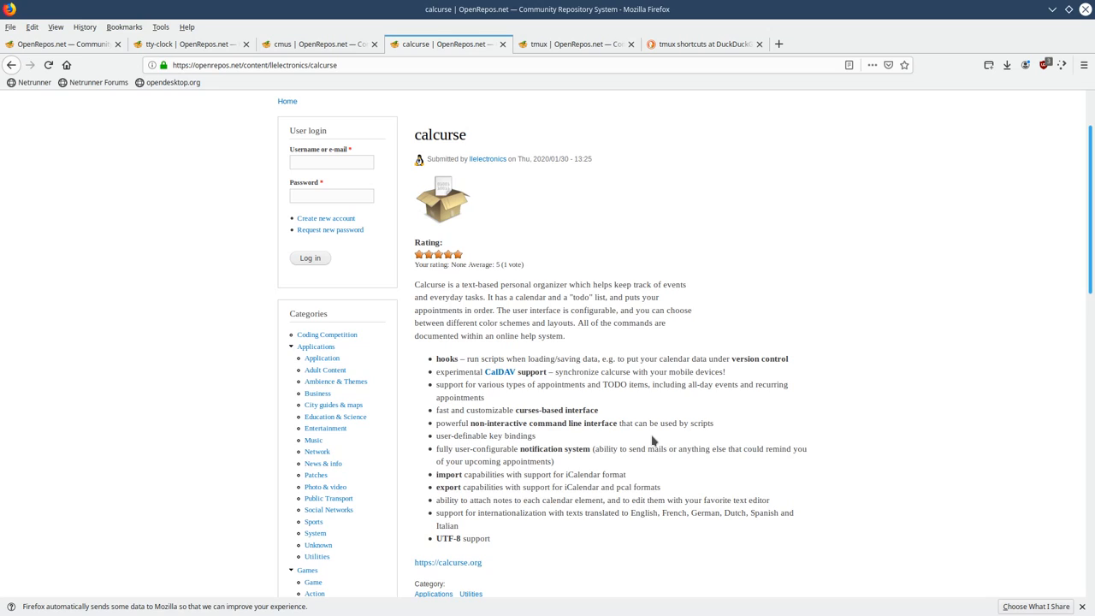
{"action": "mouse_move", "coordinate": [696, 440]}
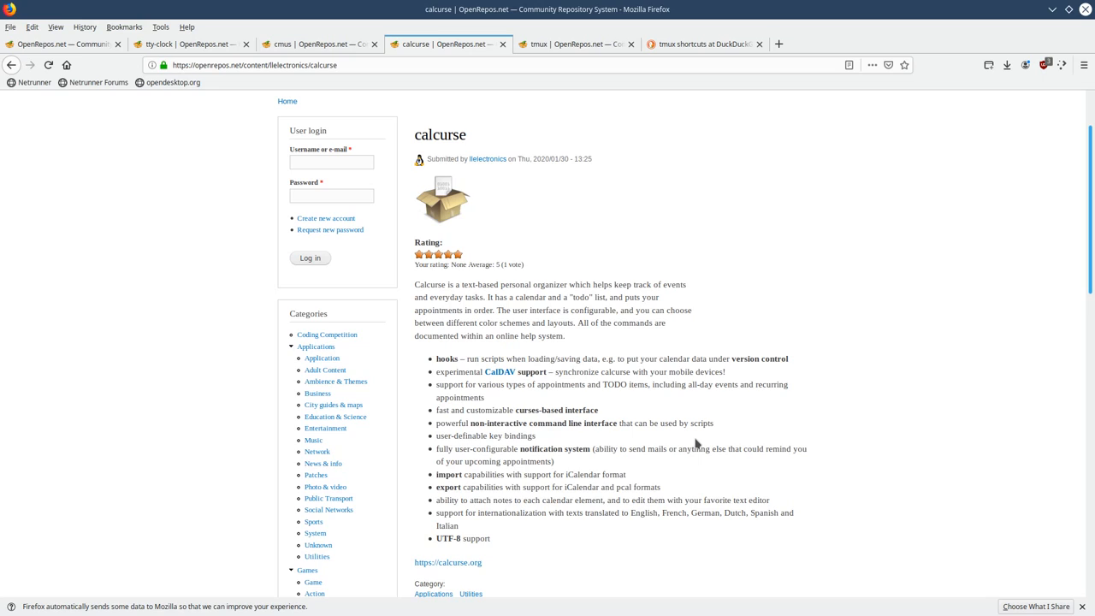
{"action": "mouse_move", "coordinate": [692, 484]}
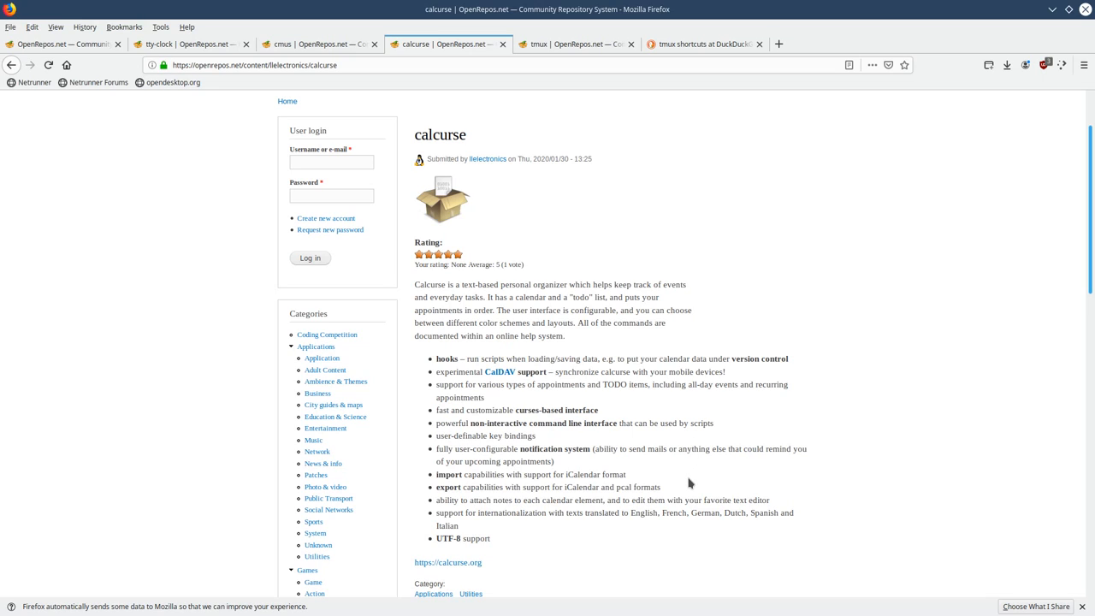
{"action": "mouse_move", "coordinate": [656, 478]}
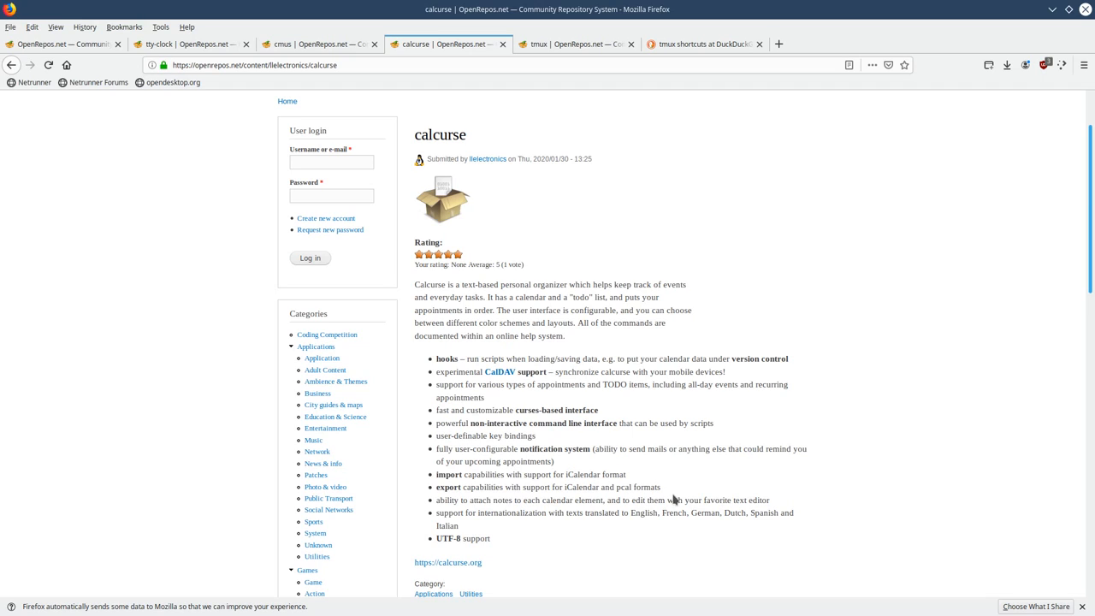
{"action": "mouse_move", "coordinate": [700, 495]}
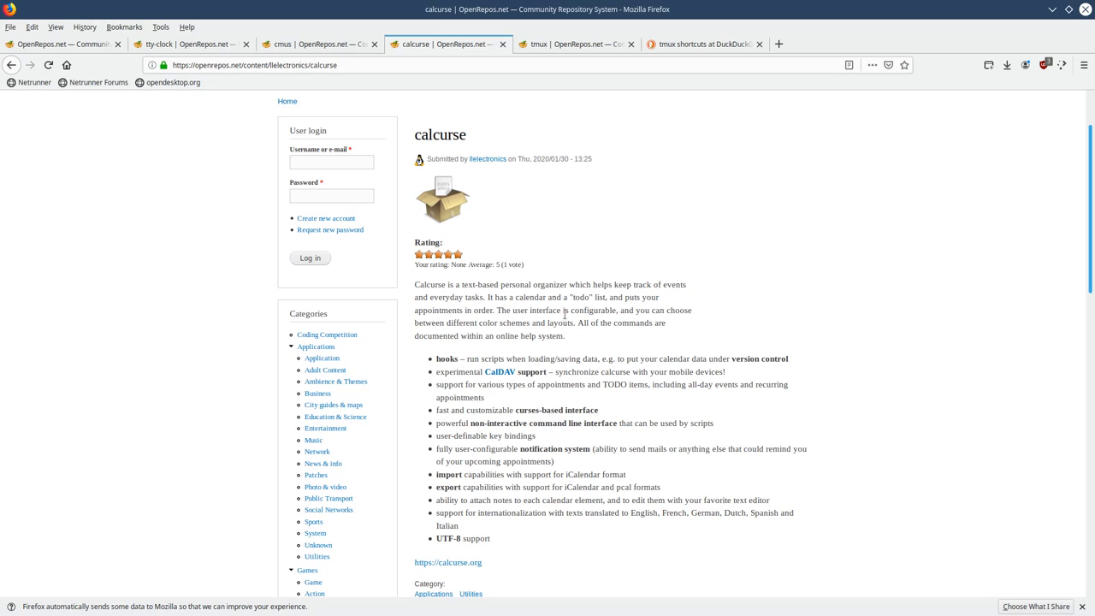
{"action": "mouse_move", "coordinate": [388, 123]}
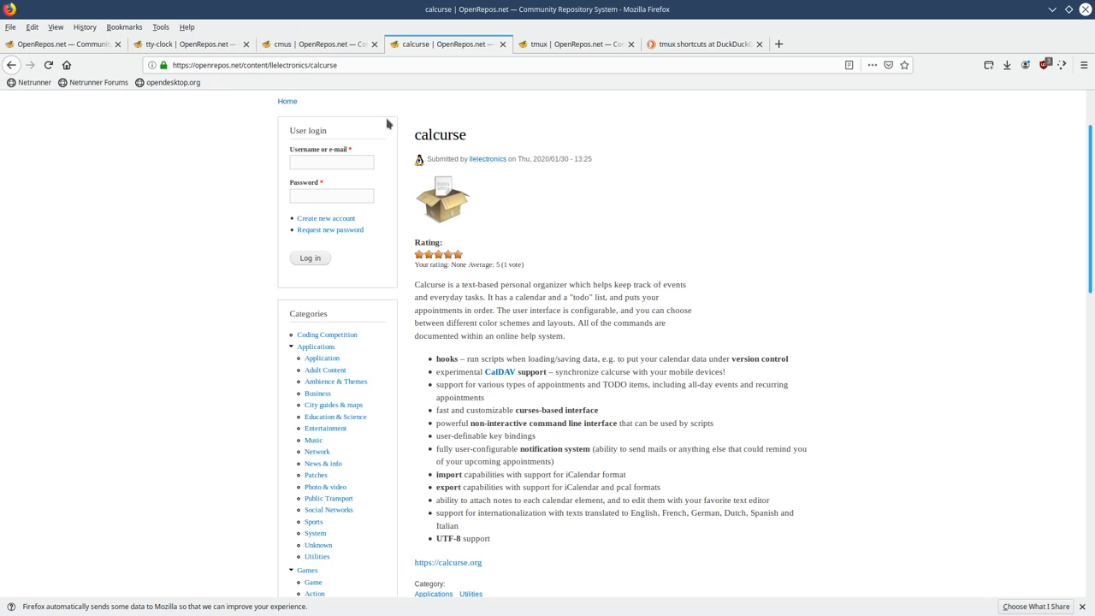
- Bring the cmus page's Instructions section with view keys 1 to 7 into view
{"action": "left_click", "coordinate": [316, 44]}
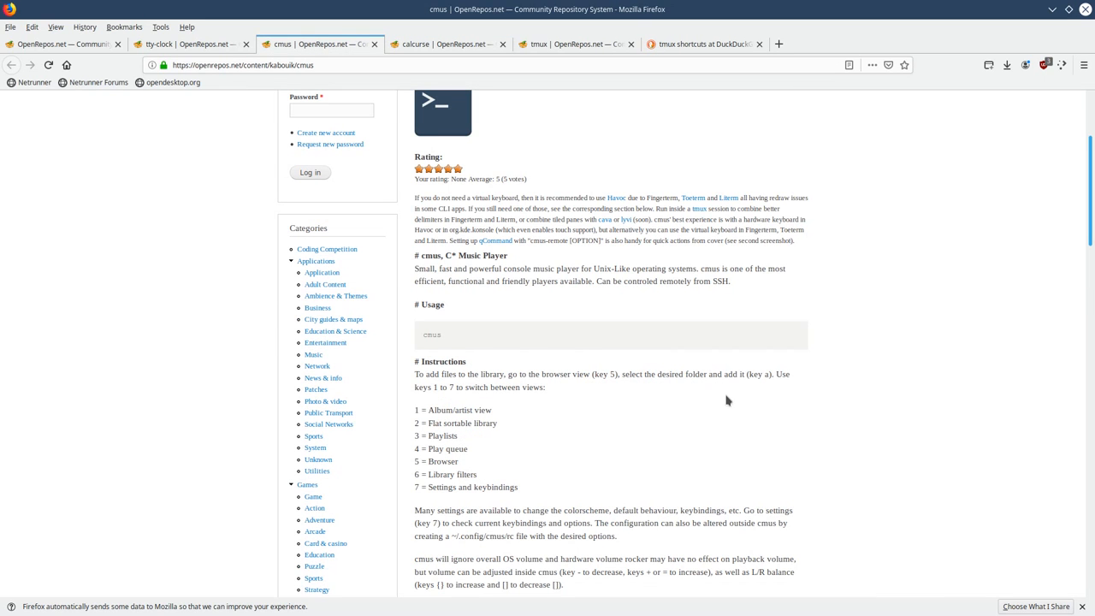
{"action": "scroll", "scroll_direction": "up", "scroll_amount": 3}
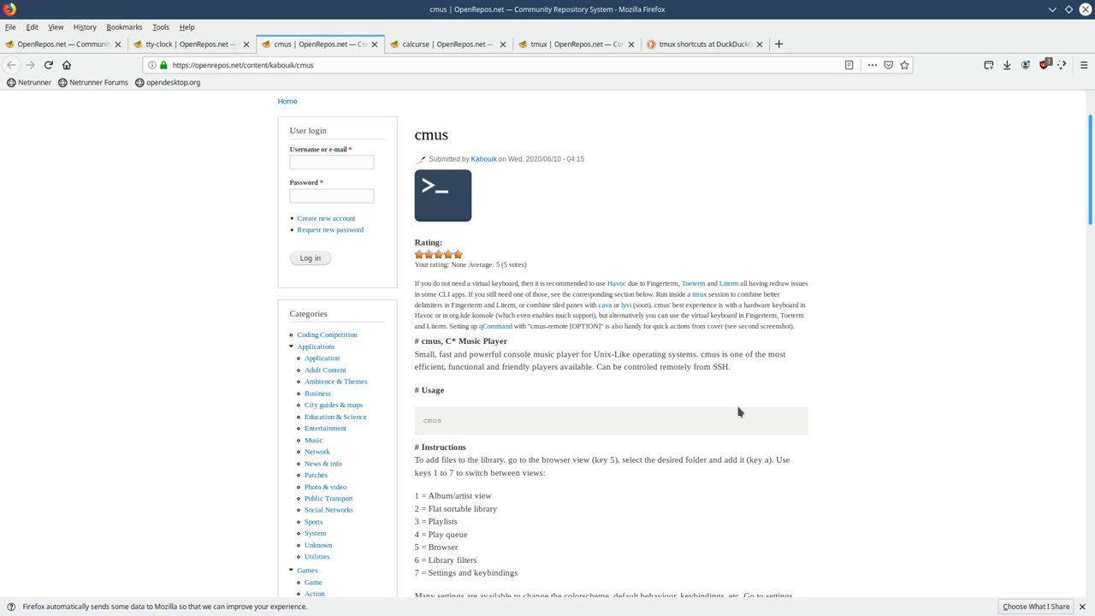
{"action": "mouse_move", "coordinate": [802, 461]}
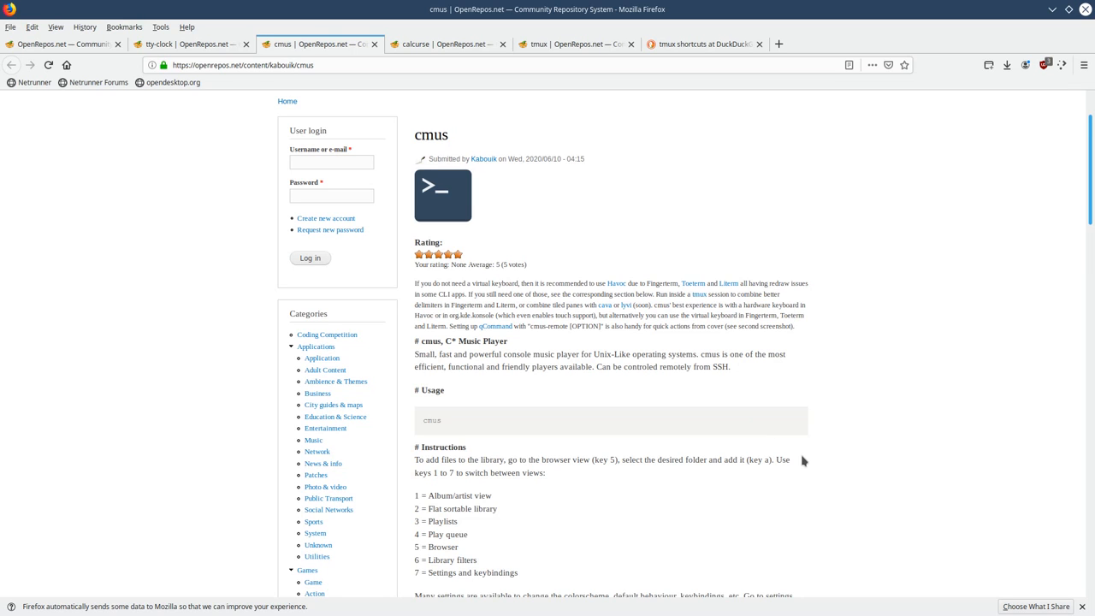
{"action": "scroll", "scroll_direction": "down", "scroll_amount": 3}
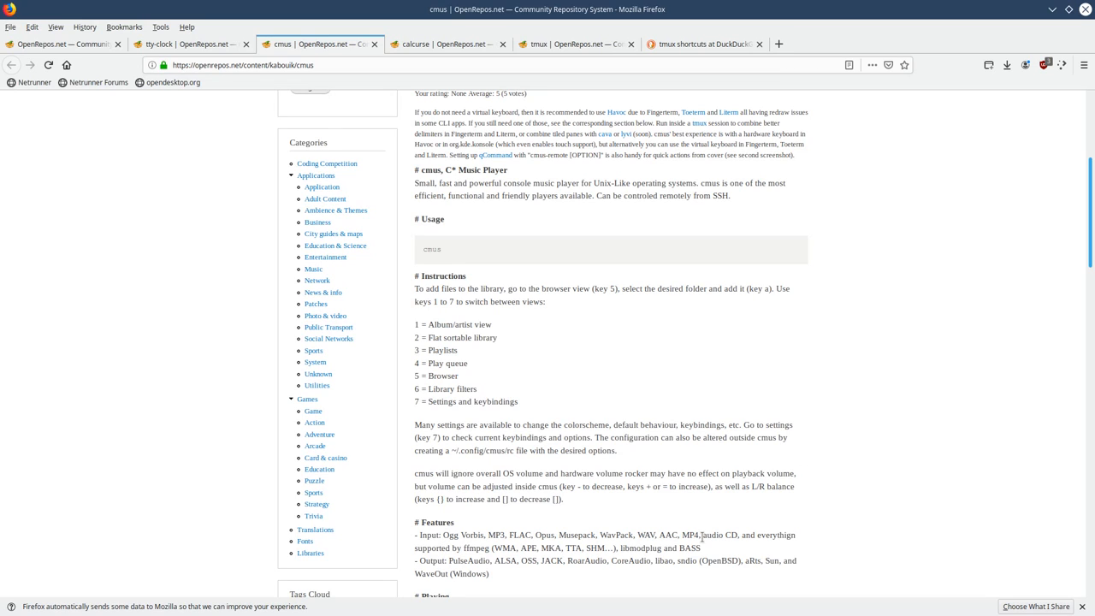
{"action": "mouse_move", "coordinate": [717, 559]}
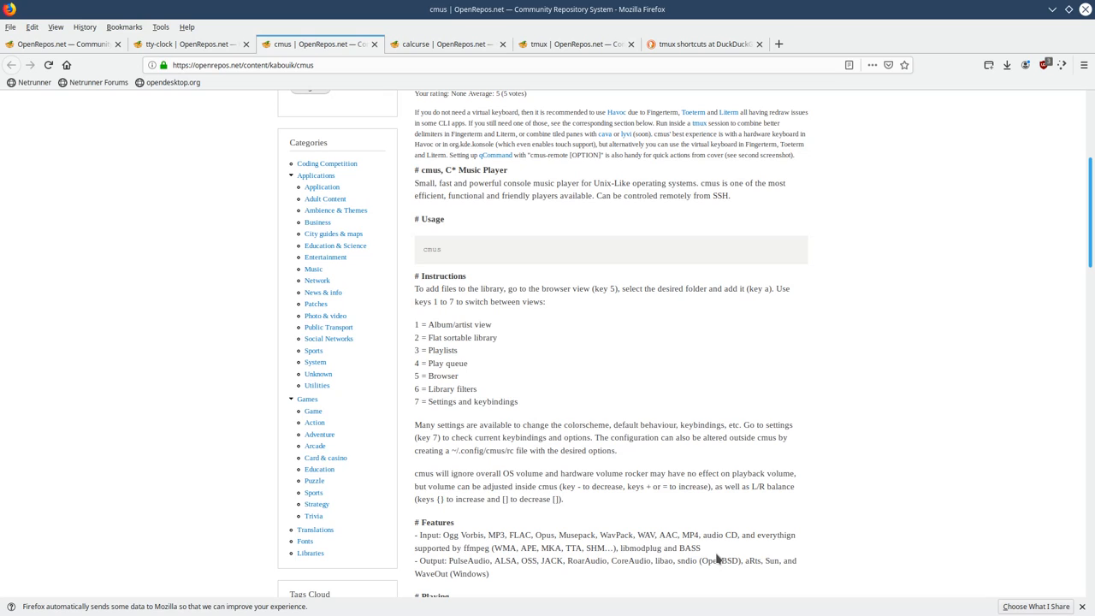
{"action": "mouse_move", "coordinate": [620, 470]}
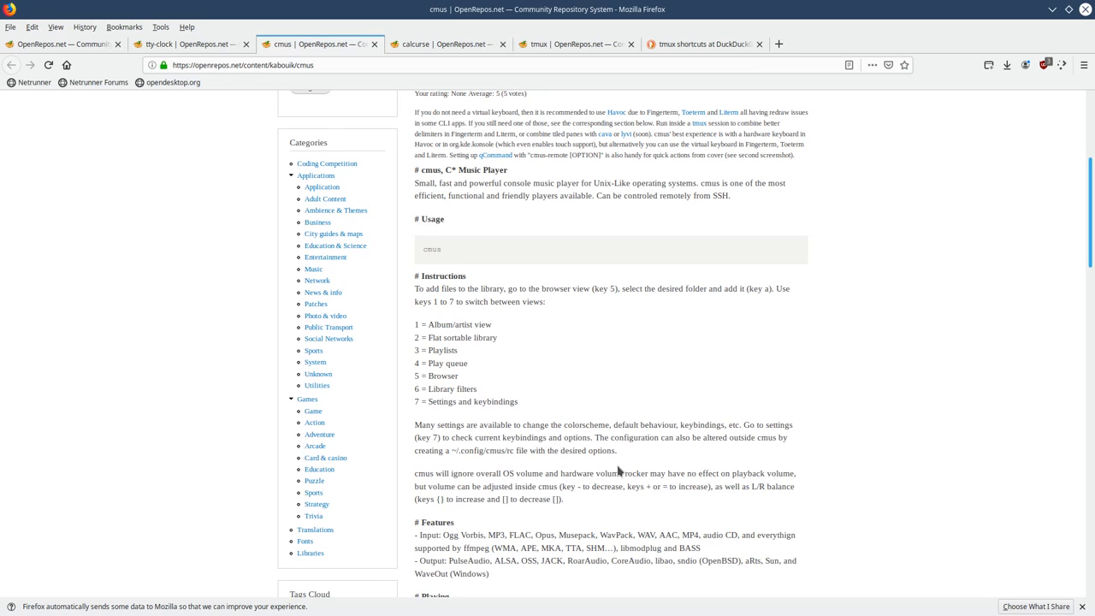
{"action": "mouse_move", "coordinate": [602, 388]}
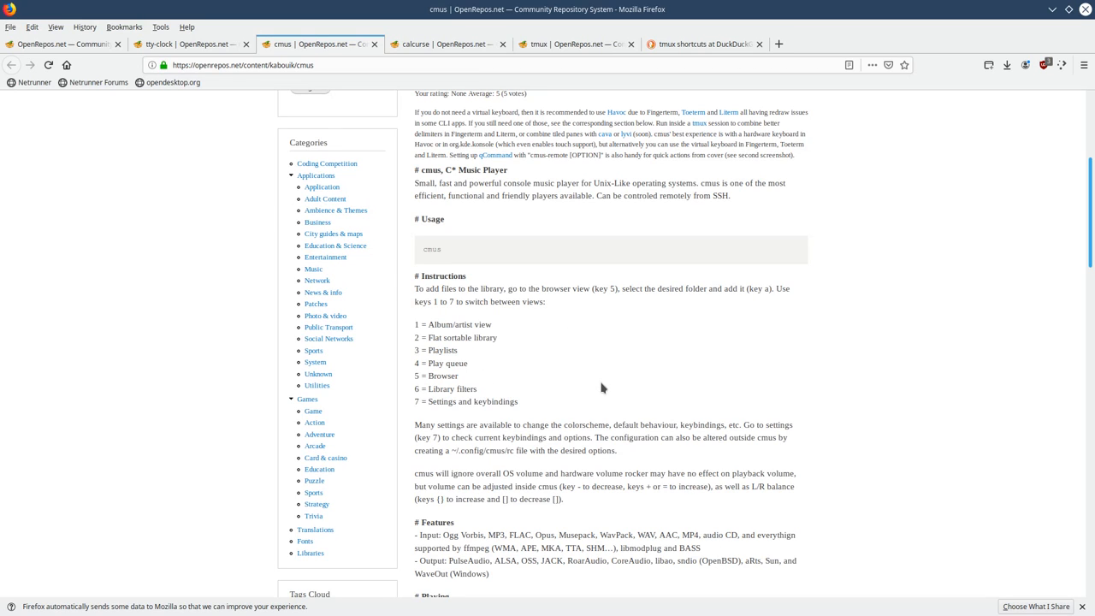
{"action": "mouse_move", "coordinate": [647, 374]}
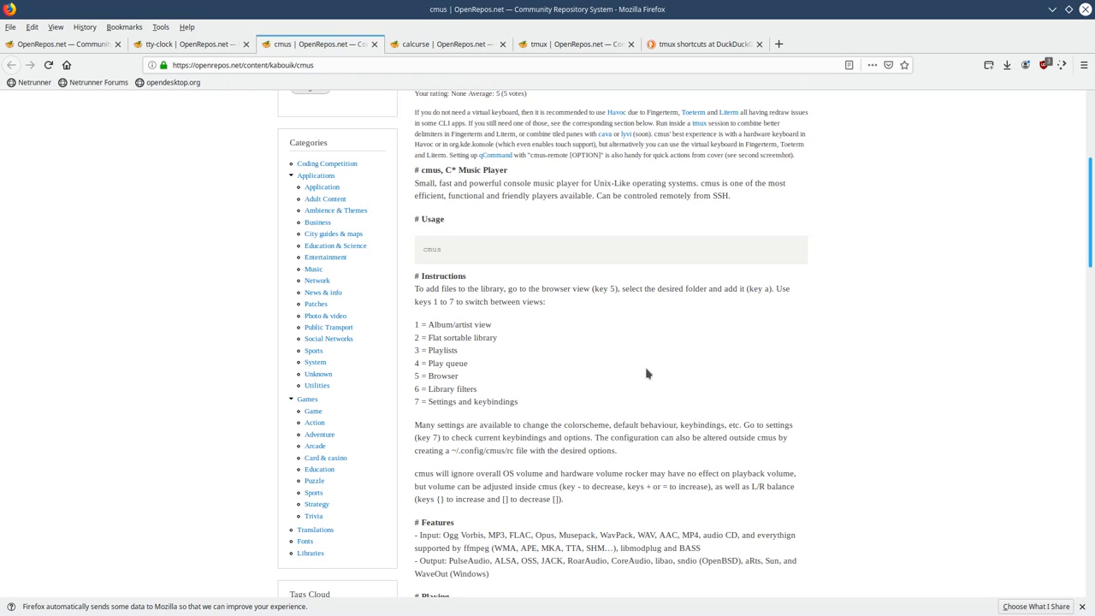
{"action": "mouse_move", "coordinate": [188, 43]}
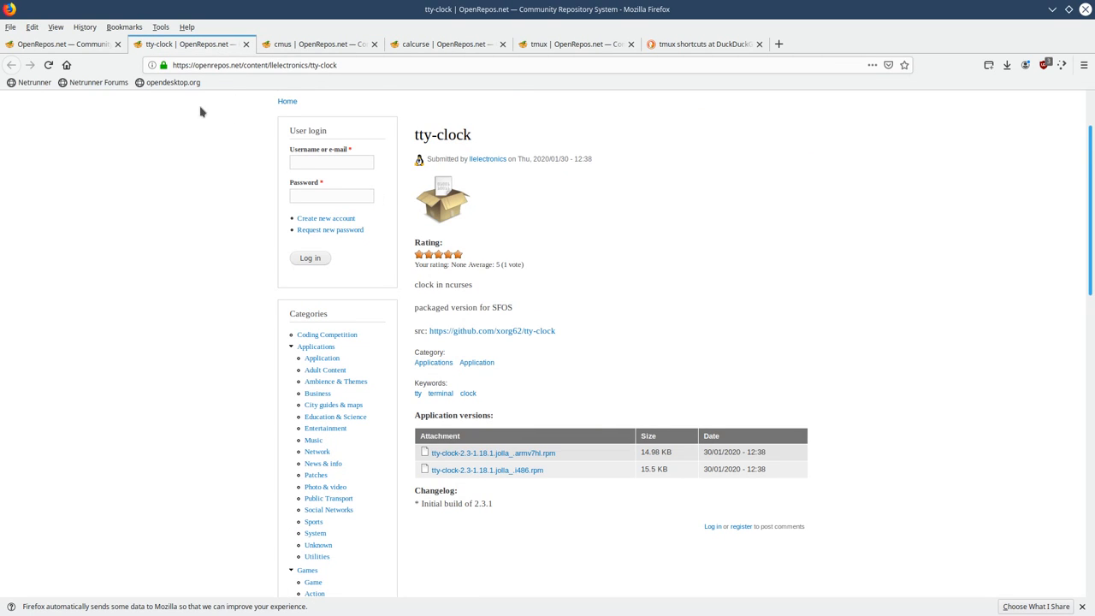
{"action": "mouse_move", "coordinate": [574, 366]}
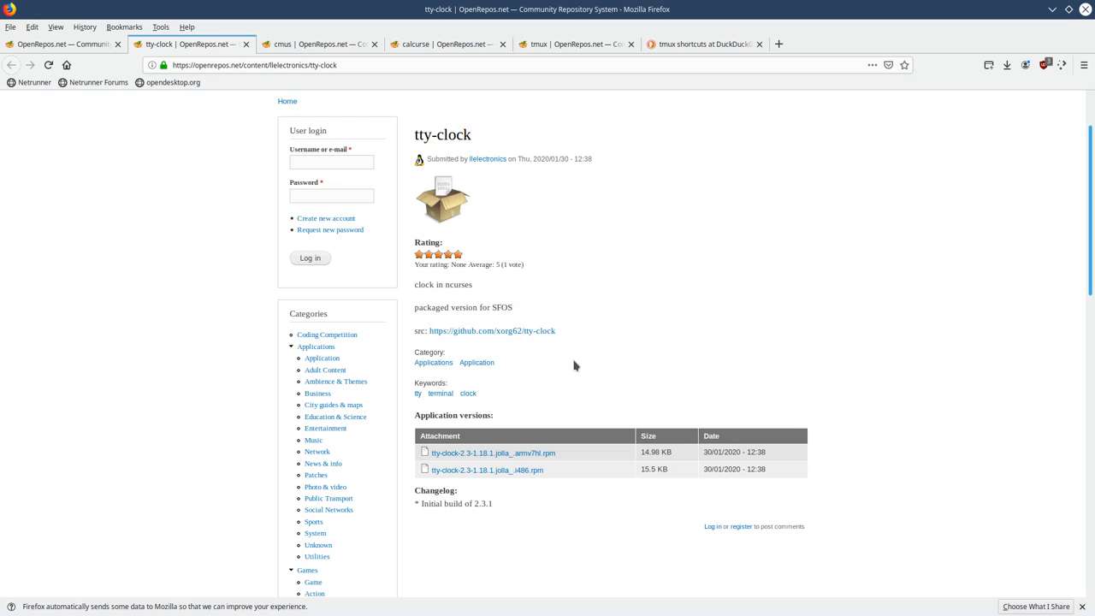
{"action": "mouse_move", "coordinate": [681, 355]}
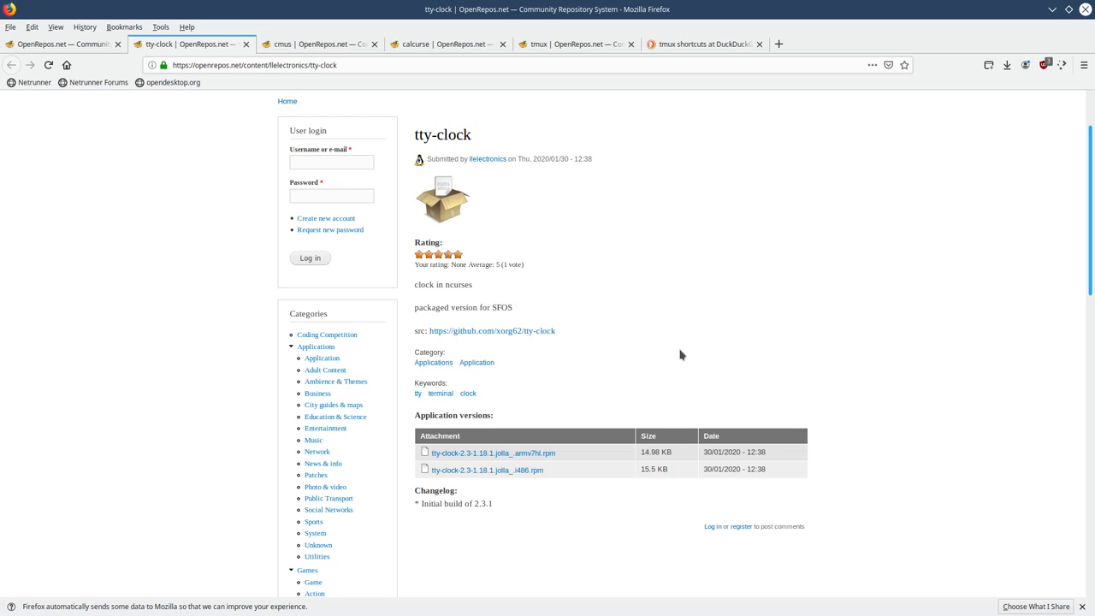
{"action": "mouse_move", "coordinate": [635, 331]}
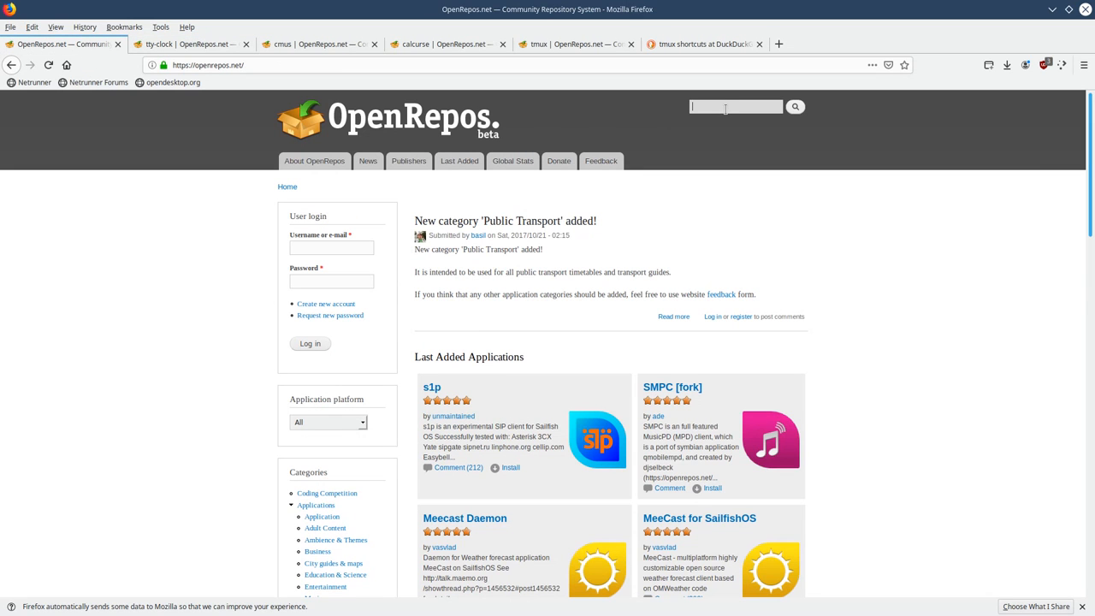
- Search the site for 'htop' to list the htop and htop2.0 packages
{"action": "type", "text": "htop"}
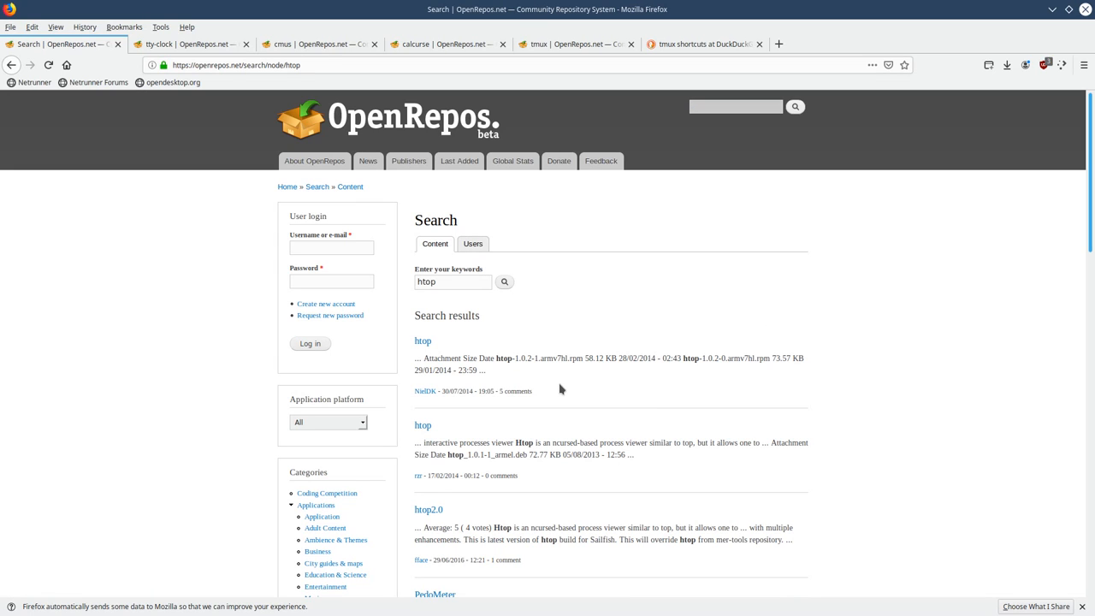
{"action": "mouse_move", "coordinate": [548, 385]}
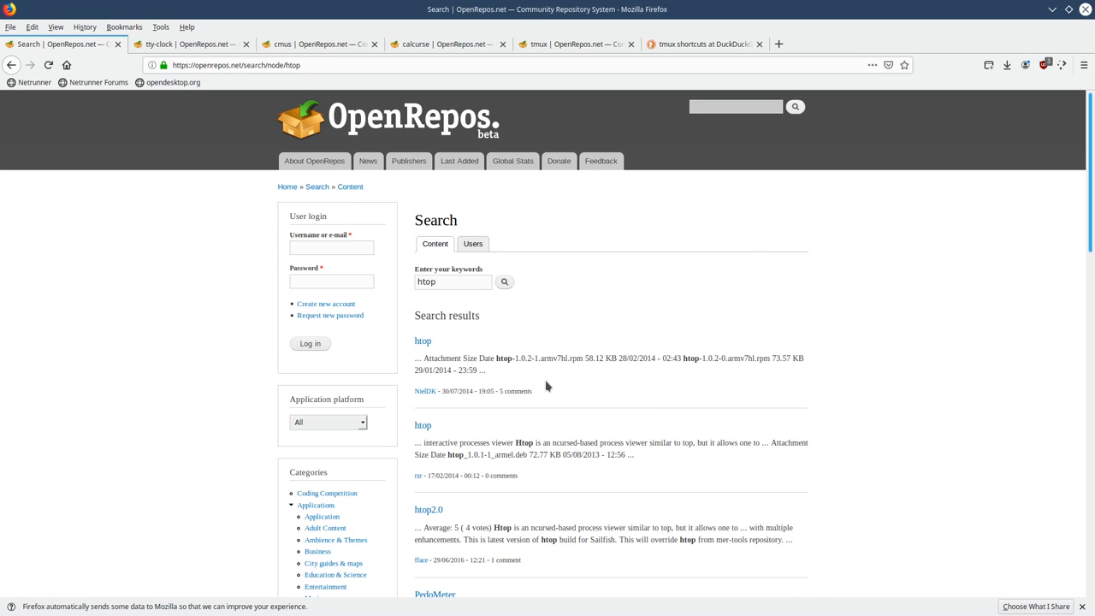
{"action": "mouse_move", "coordinate": [423, 340]}
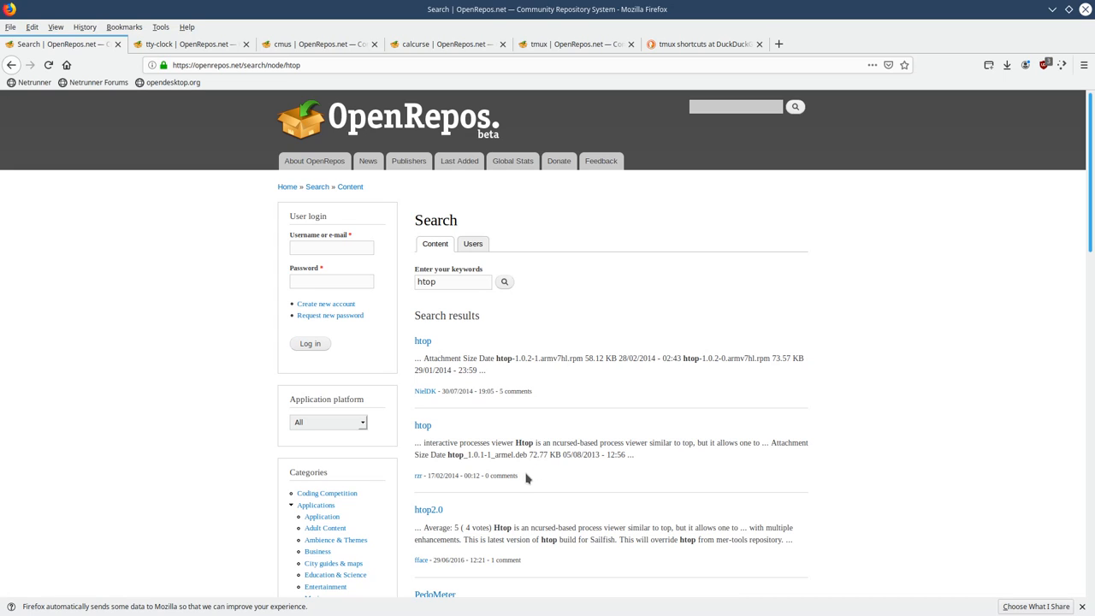
{"action": "mouse_move", "coordinate": [462, 428]}
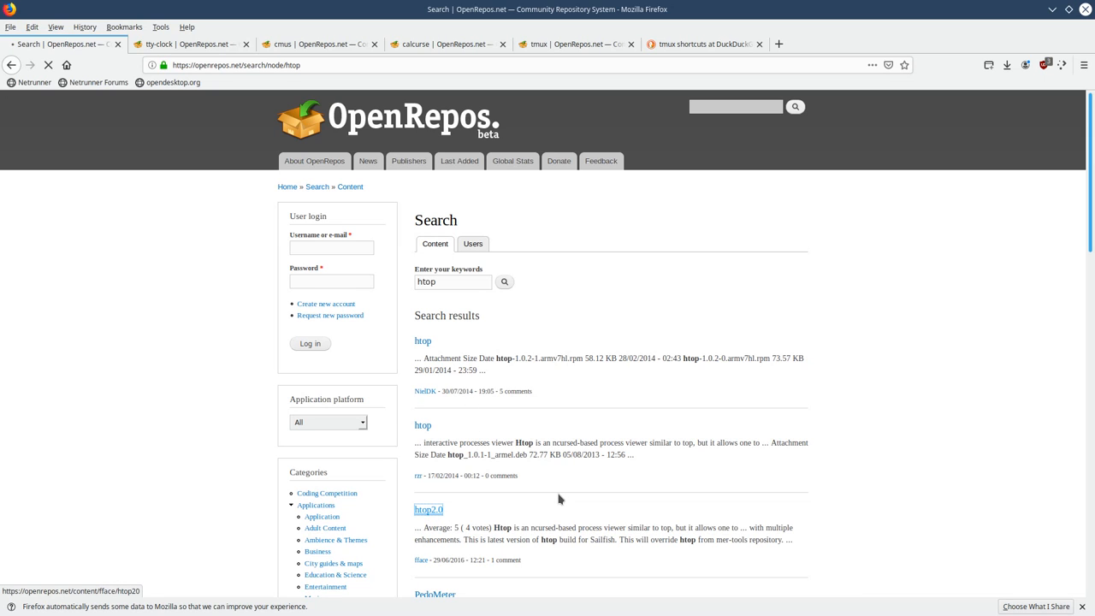
- Read the htop2.0 package page, then return to the tmux package page
{"action": "left_click", "coordinate": [429, 509]}
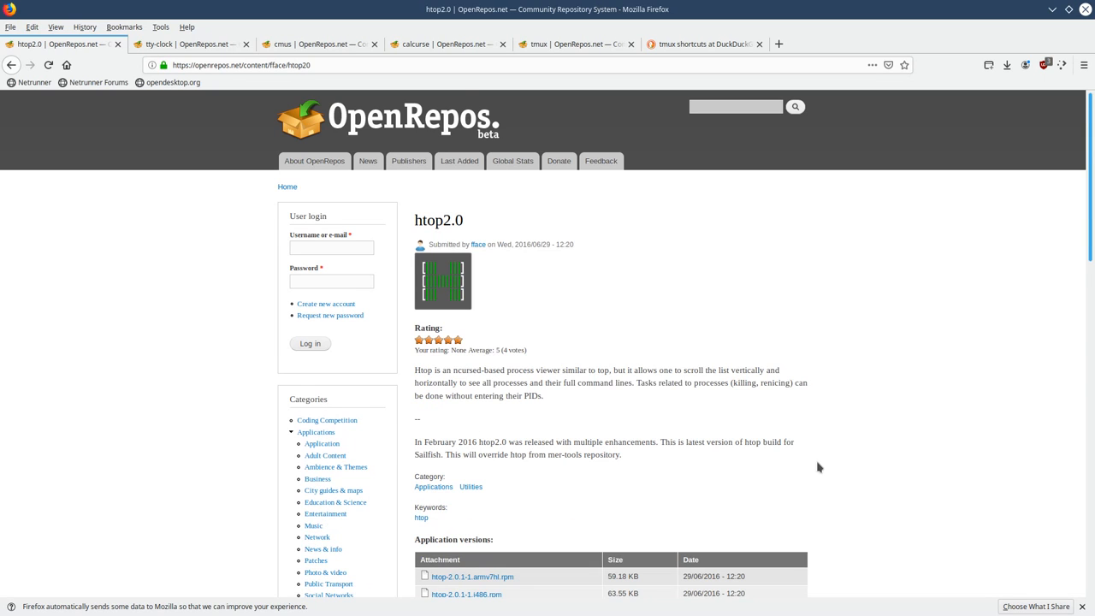
{"action": "scroll", "scroll_direction": "down", "scroll_amount": 3}
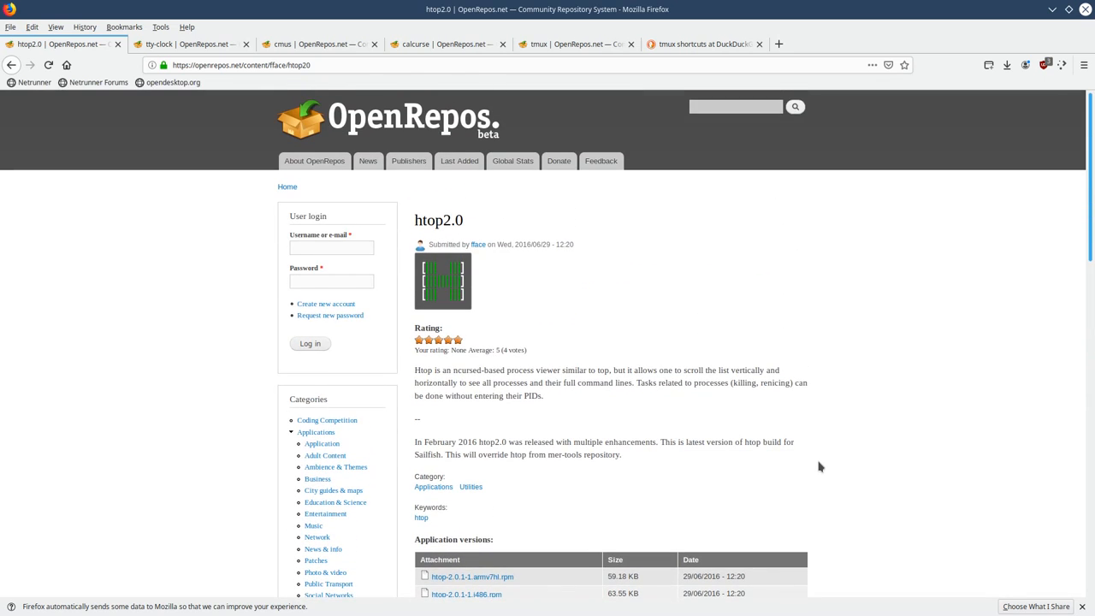
{"action": "mouse_move", "coordinate": [616, 118]}
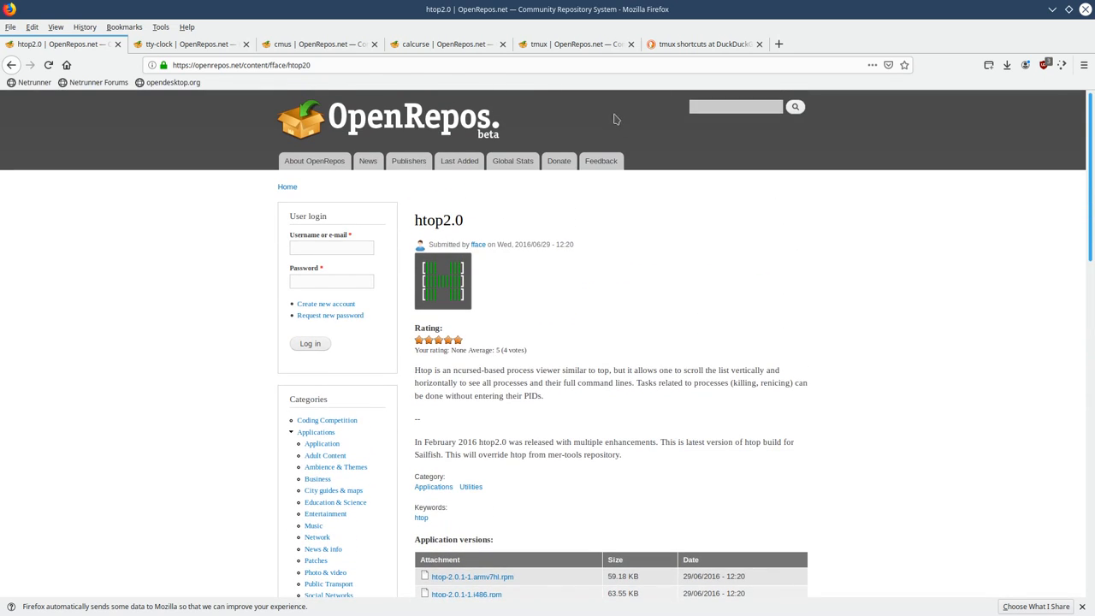
{"action": "left_click", "coordinate": [573, 44]}
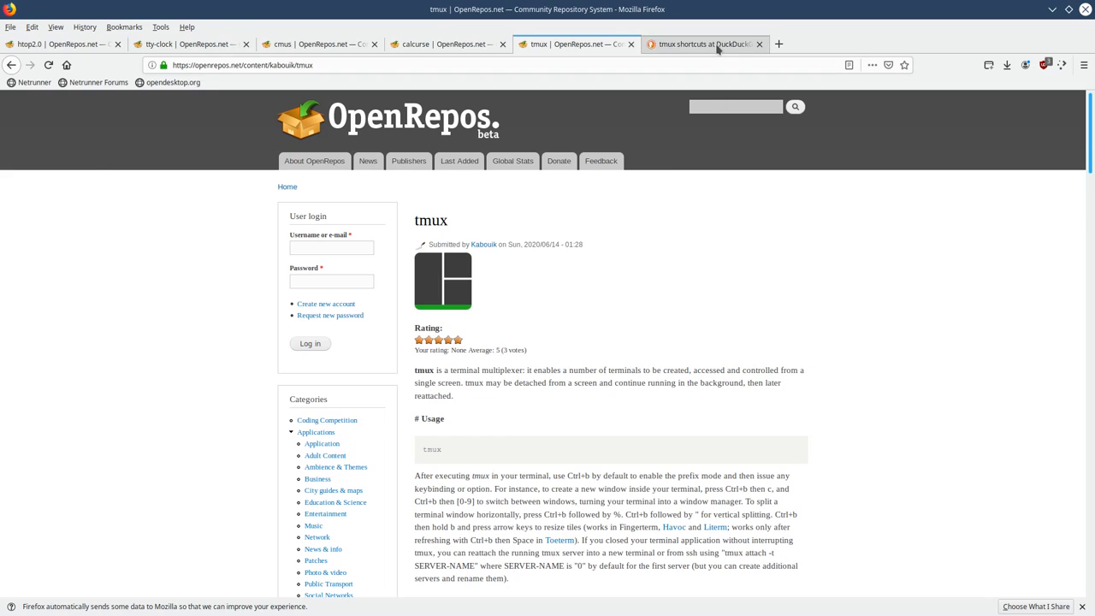
- View the DuckDuckGo tmux shortcuts cheat sheet listing session, pane, window and copy-mode commands
{"action": "left_click", "coordinate": [701, 43]}
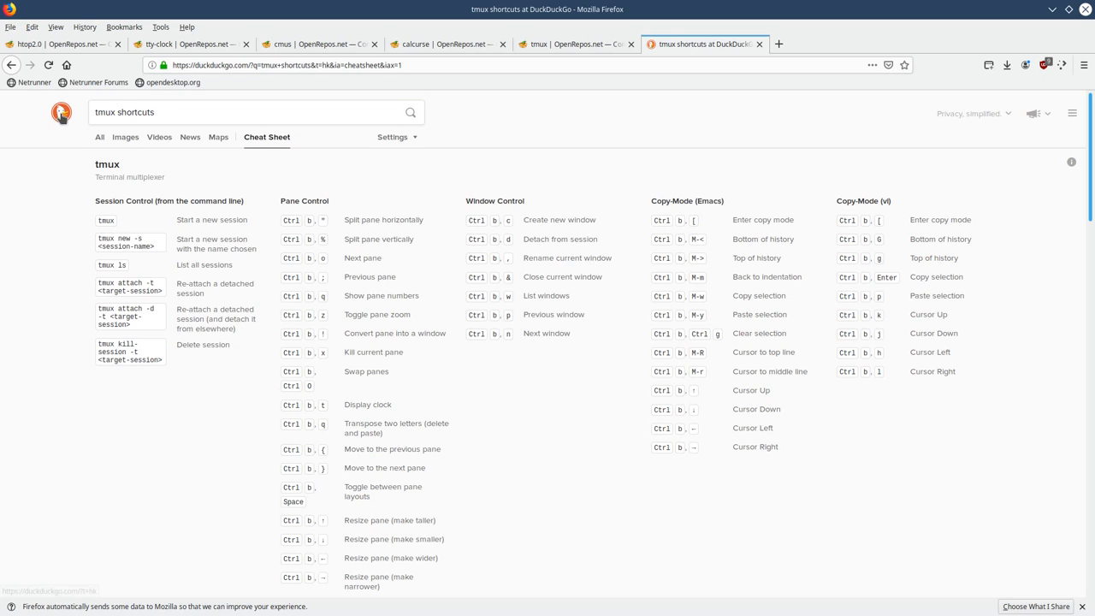
{"action": "mouse_move", "coordinate": [170, 438]}
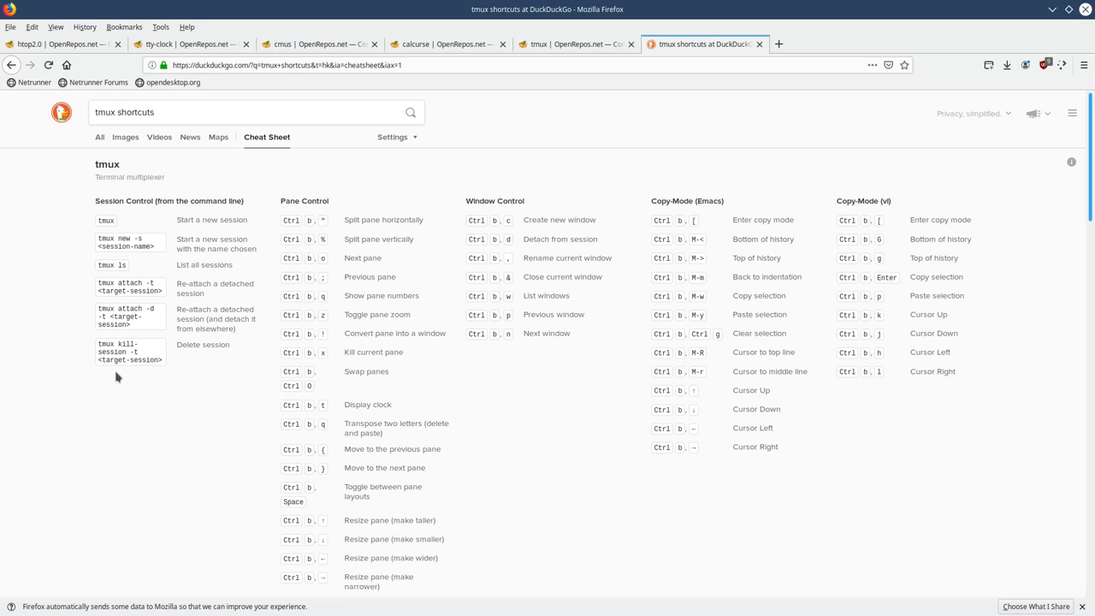
{"action": "scroll", "scroll_direction": "down", "scroll_amount": 3}
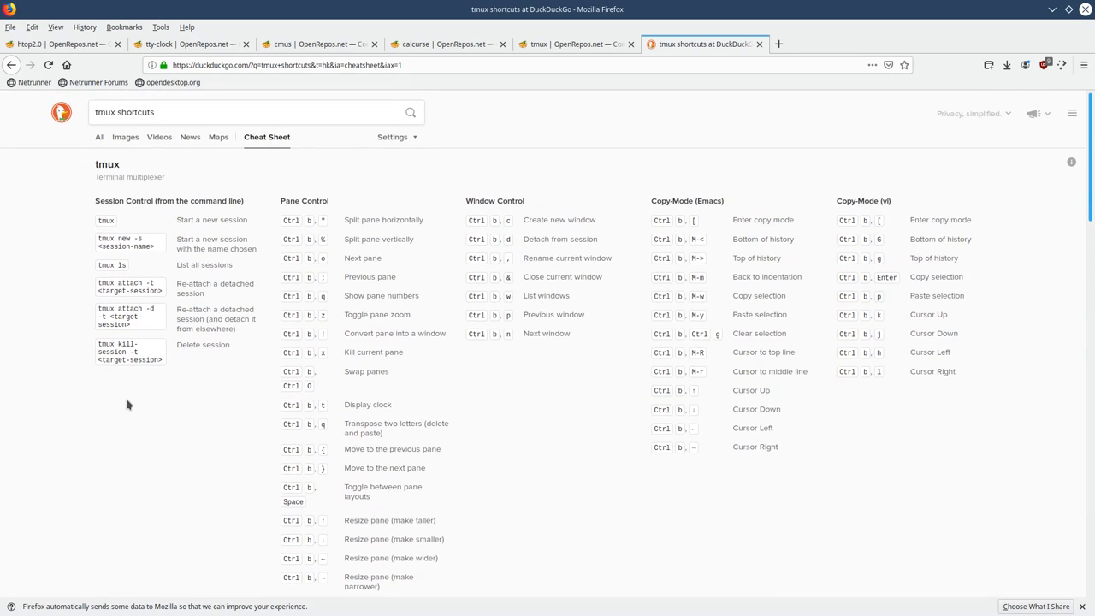
{"action": "mouse_move", "coordinate": [580, 456]}
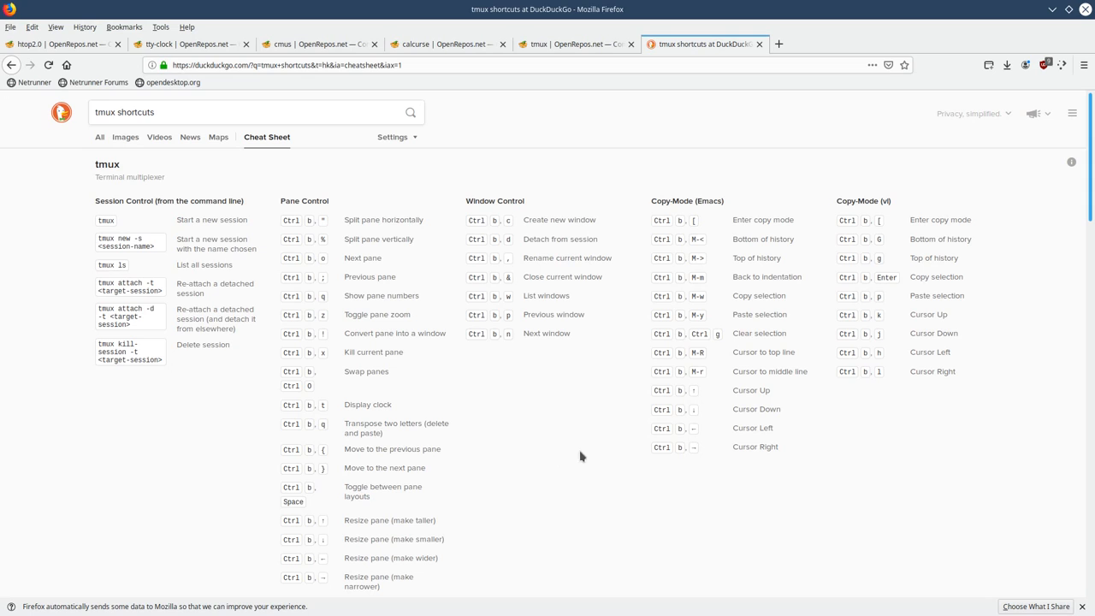
{"action": "mouse_move", "coordinate": [622, 461]}
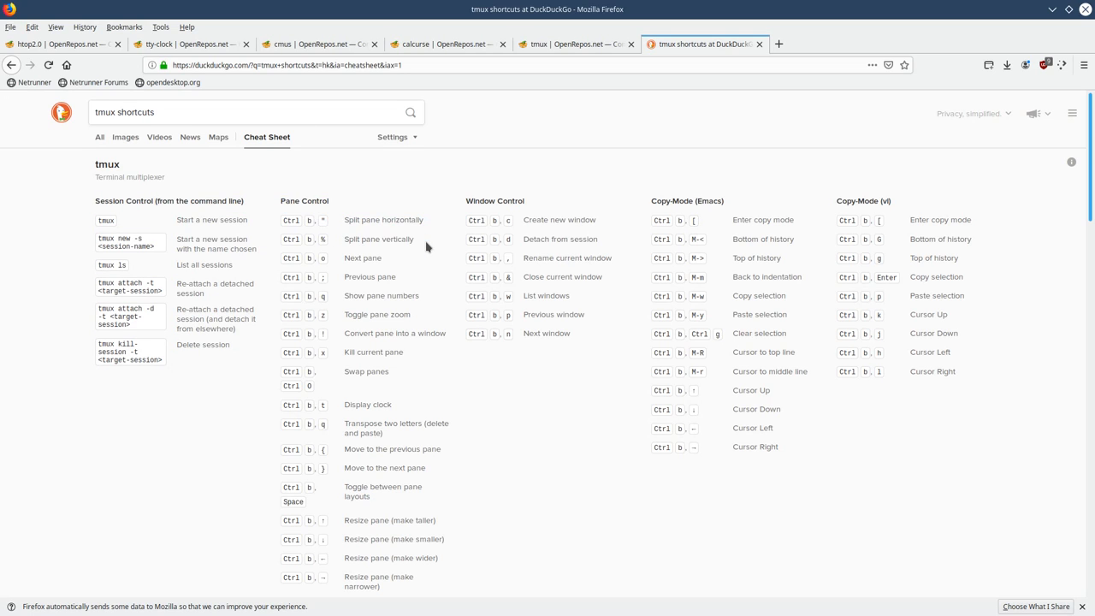
{"action": "mouse_move", "coordinate": [435, 261]}
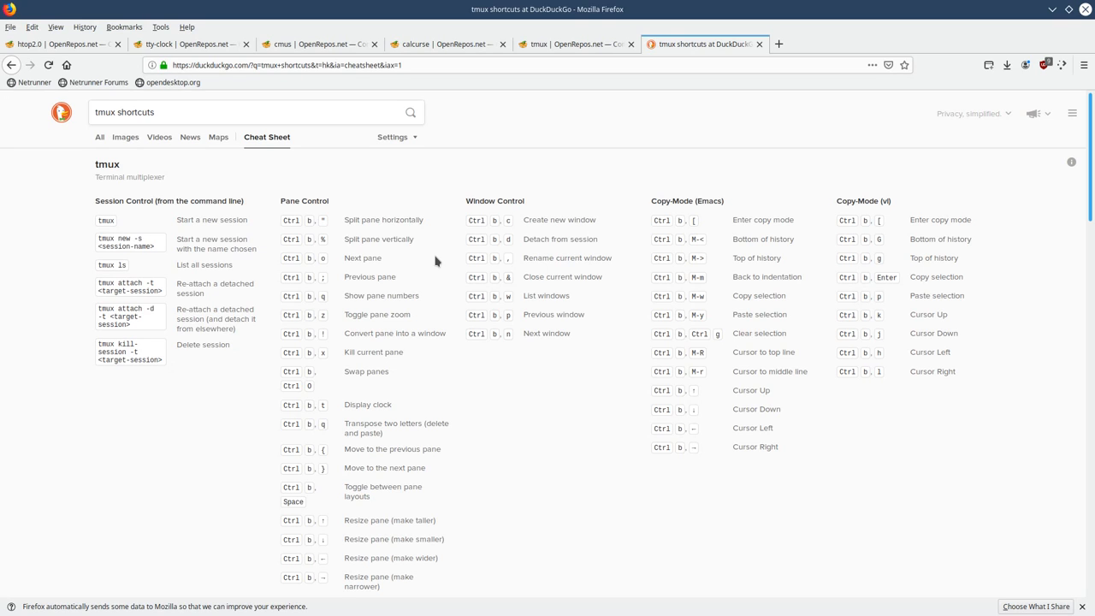